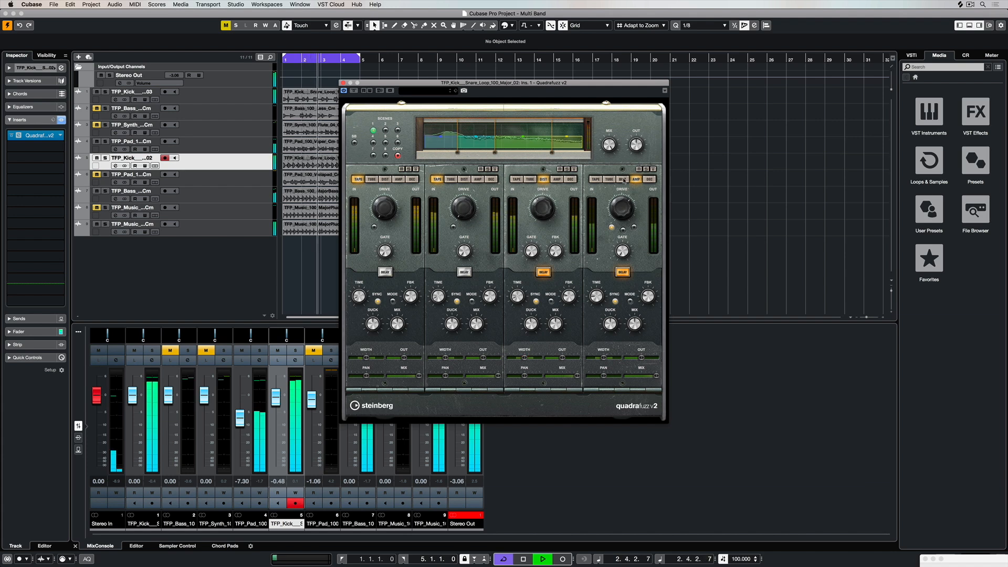
Raise the Drive on Quadrafuzz bands 3 and 4, then collapse the delay section
left_click_drag(619, 206, 619, 196)
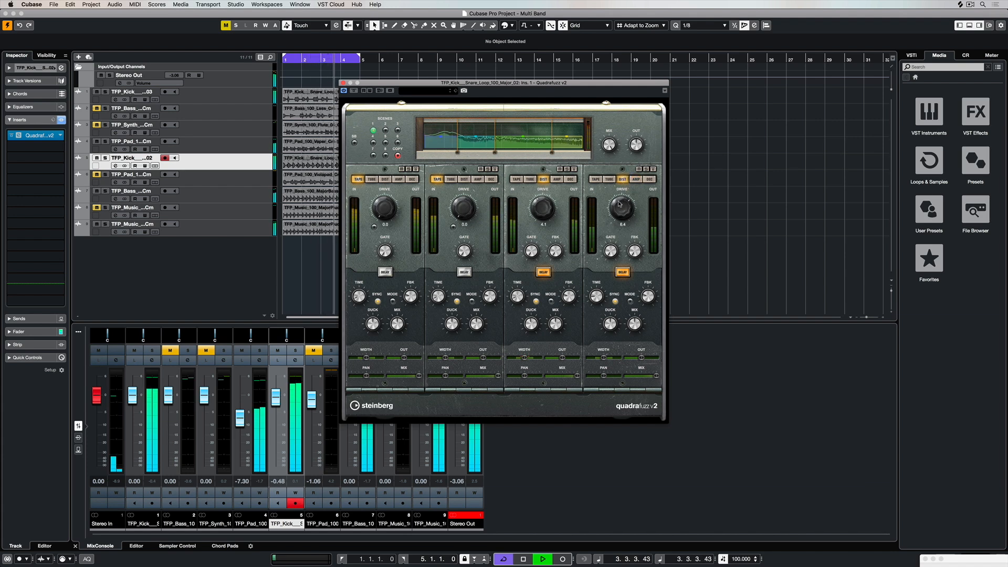
left_click_drag(619, 204, 620, 193)
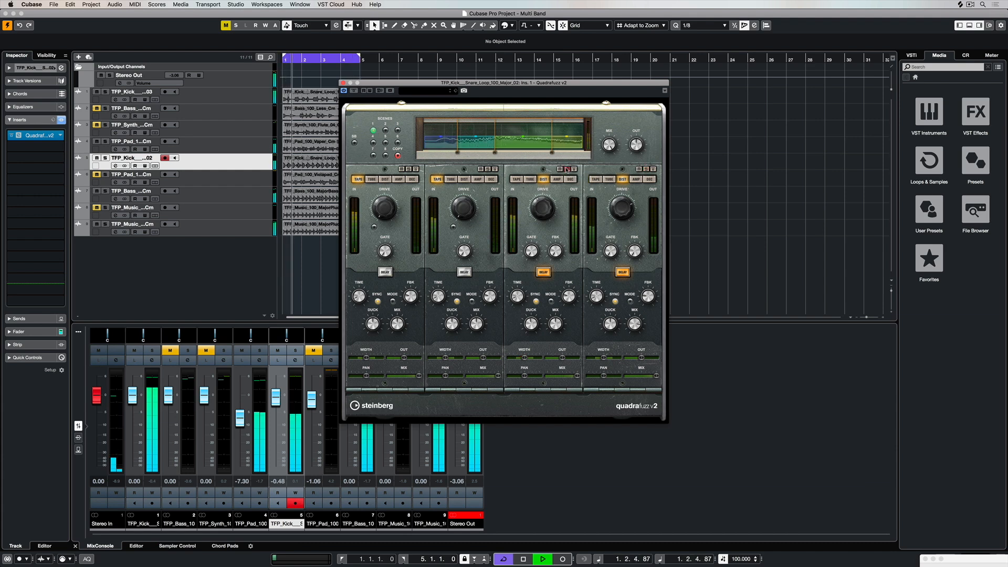
left_click(542, 557)
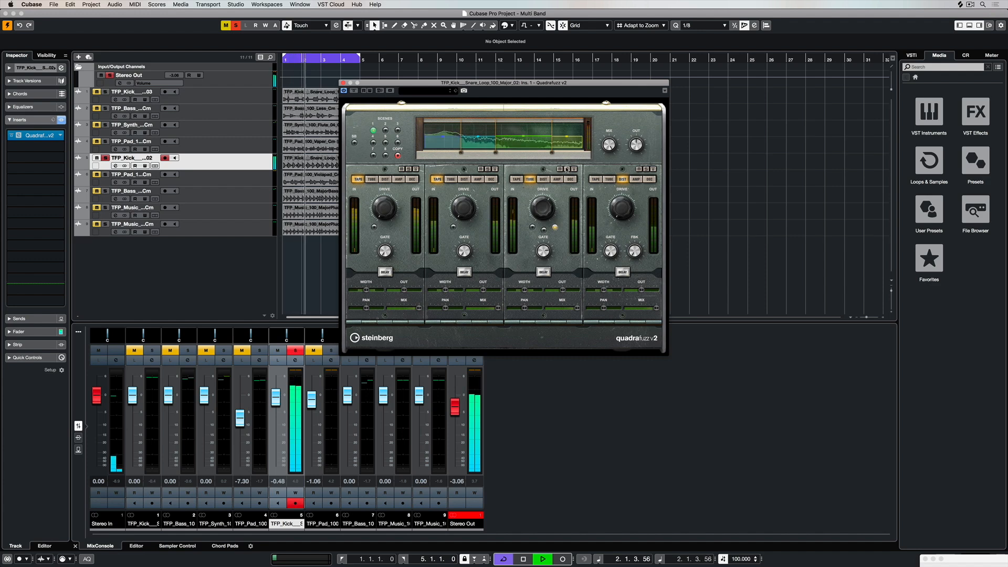
Switch on the band 3 Delay so its delay settings show again
left_click(543, 251)
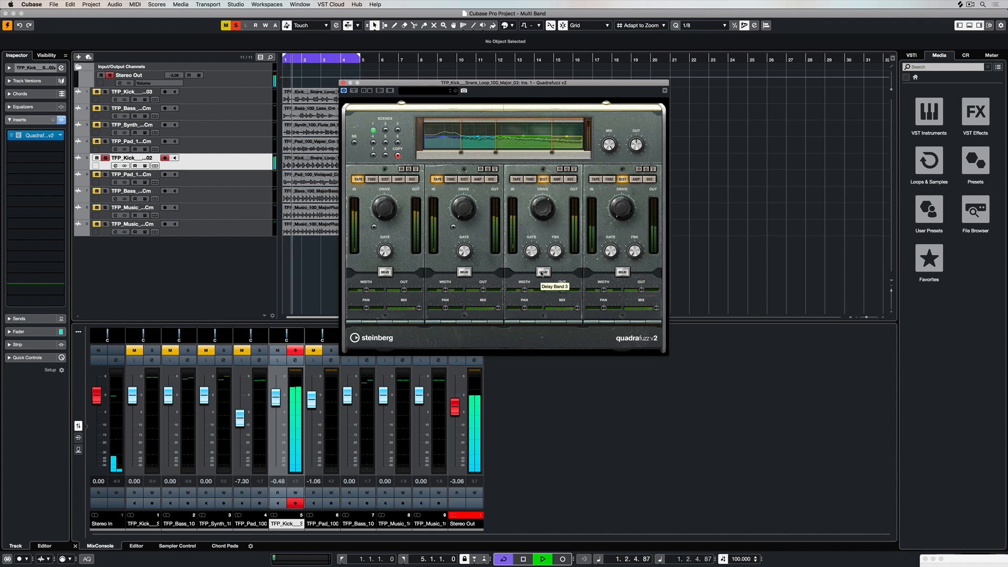
left_click(543, 271)
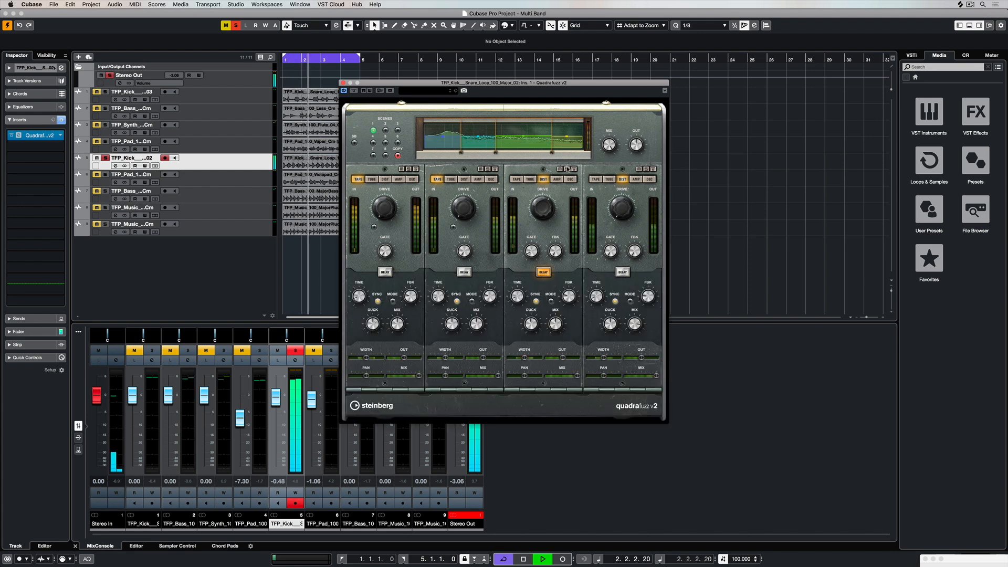
mouse_move(542, 272)
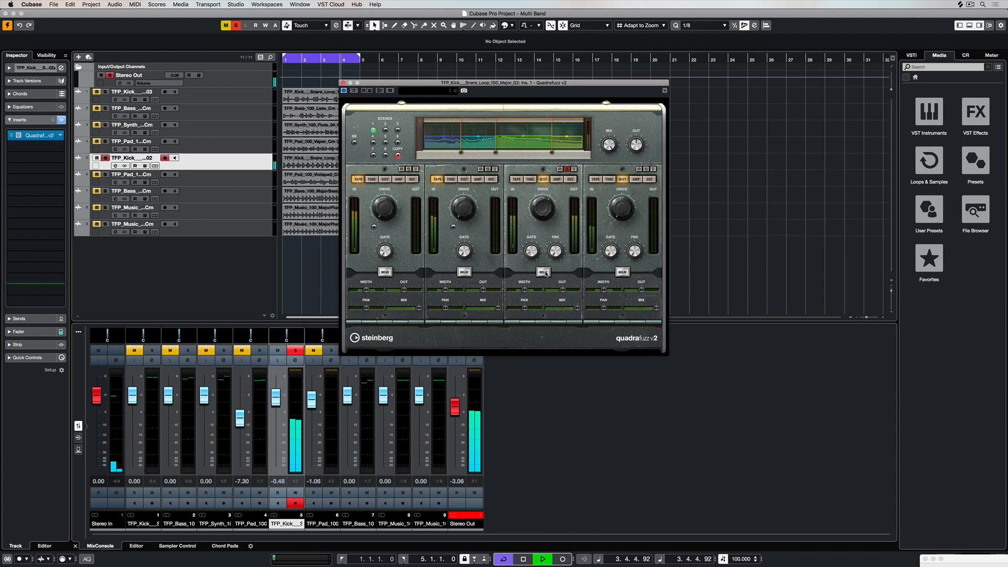
left_click(542, 271)
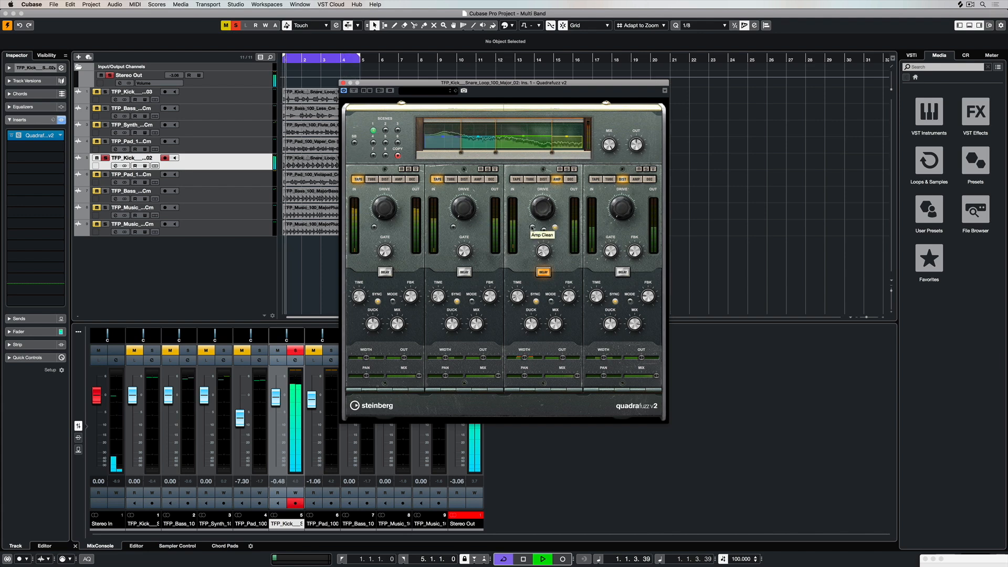
Push the lowest band's AMP drive up in two moves
left_click_drag(542, 206, 542, 206)
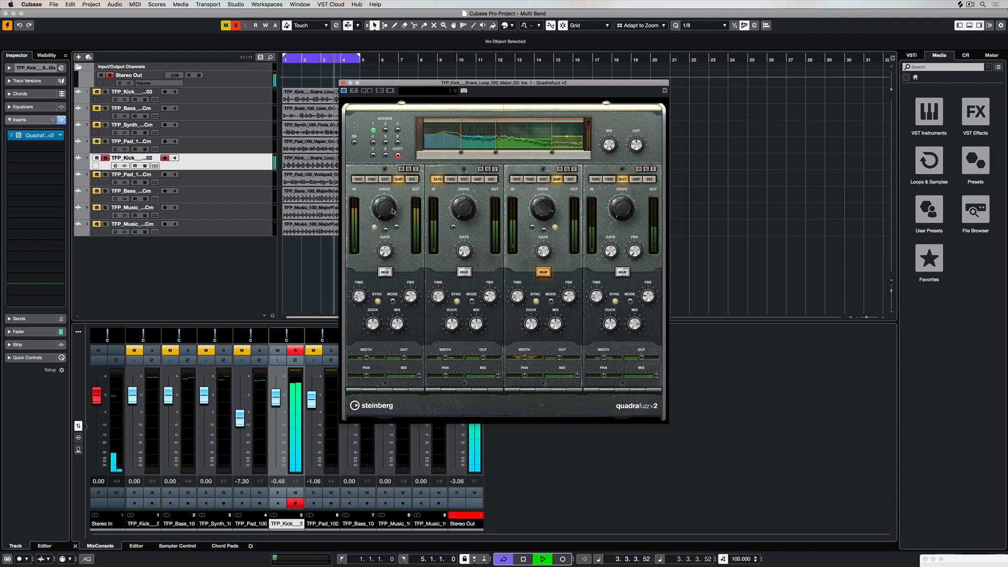
left_click_drag(384, 207, 389, 206)
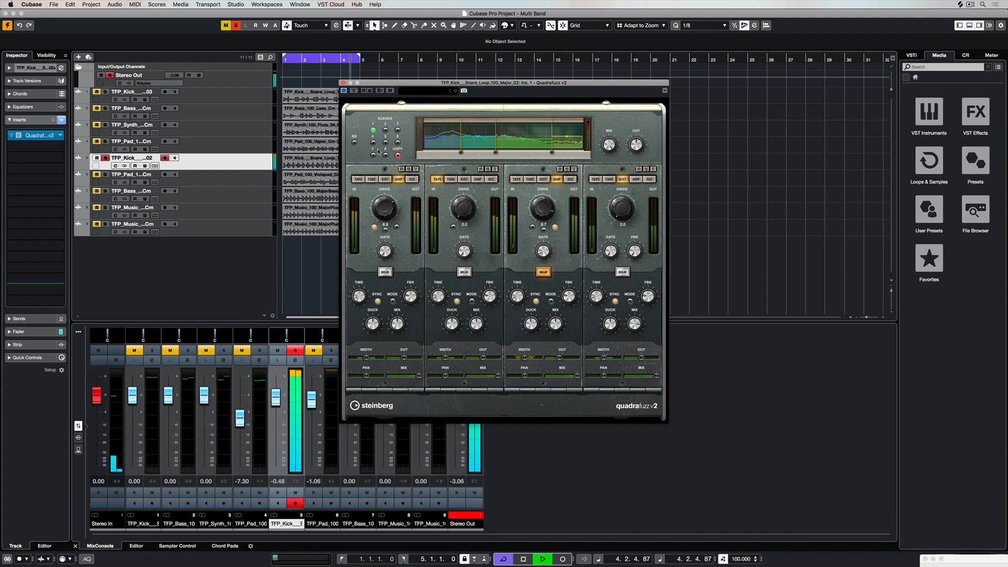
left_click_drag(384, 207, 384, 194)
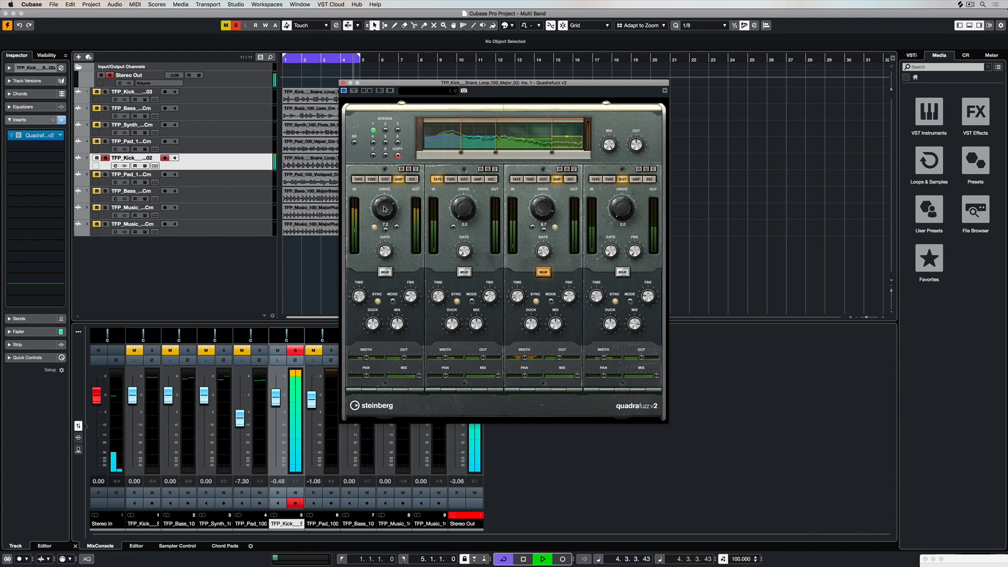
Switch the lowest band to DEC and adjust its decimation amount
left_click(411, 178)
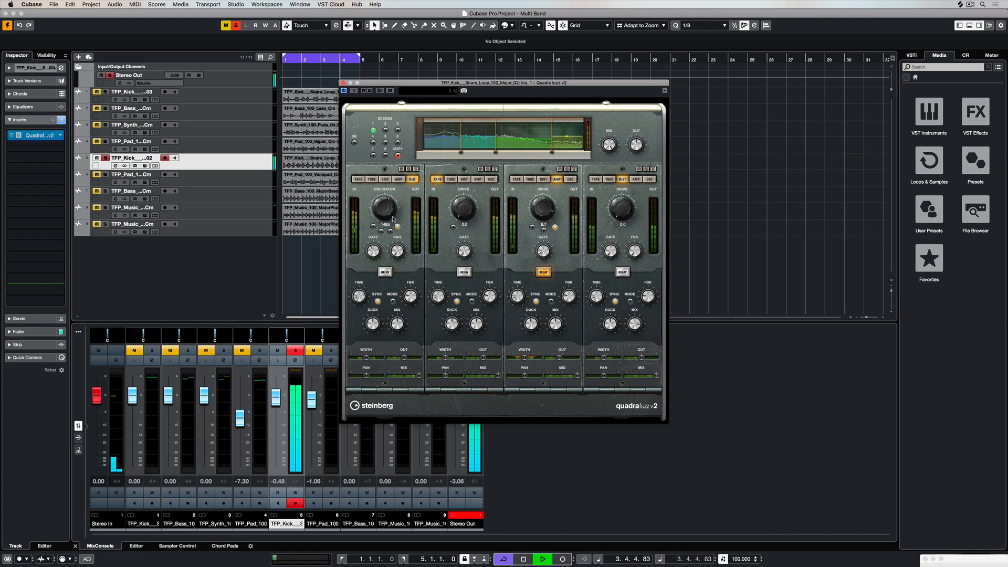
left_click_drag(385, 206, 388, 196)
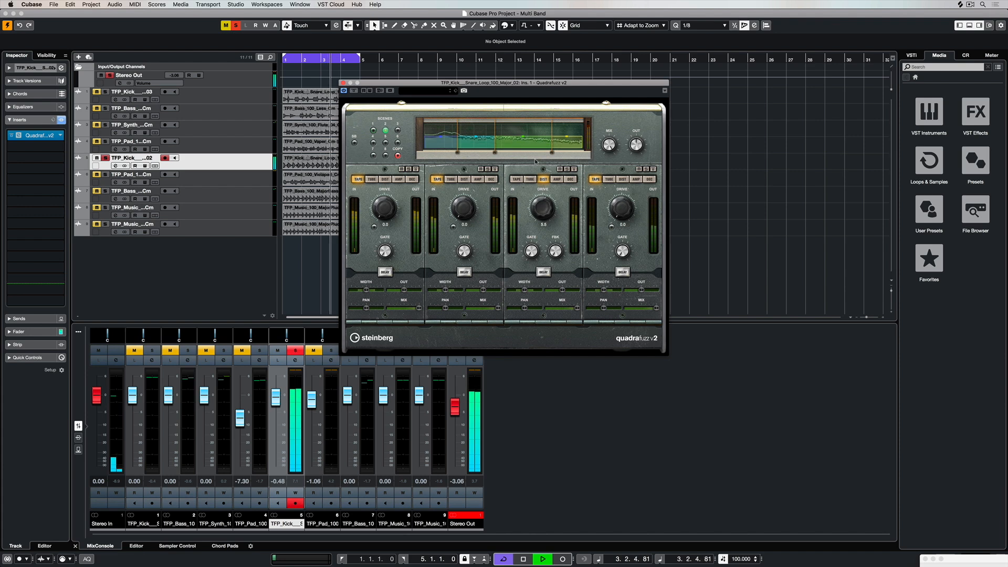
Expand the delay section, move a band crossover and raise the band 3 drive
left_click(543, 270)
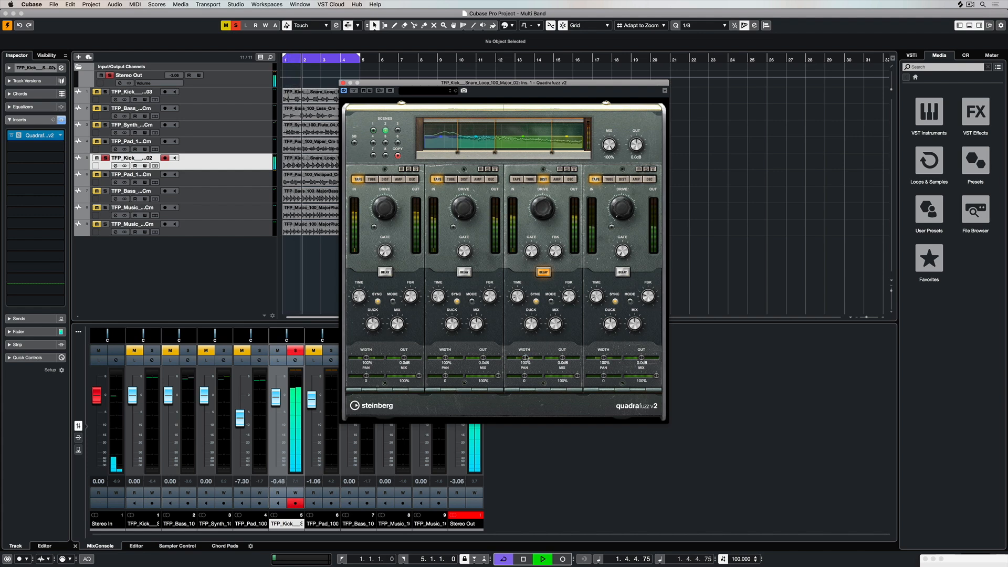
left_click_drag(546, 358, 563, 357)
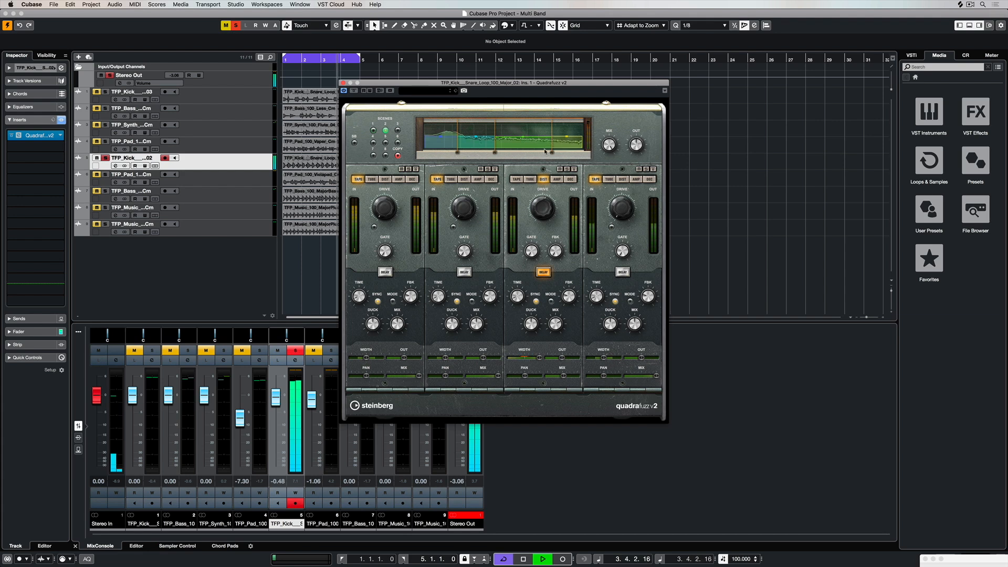
left_click_drag(542, 206, 542, 193)
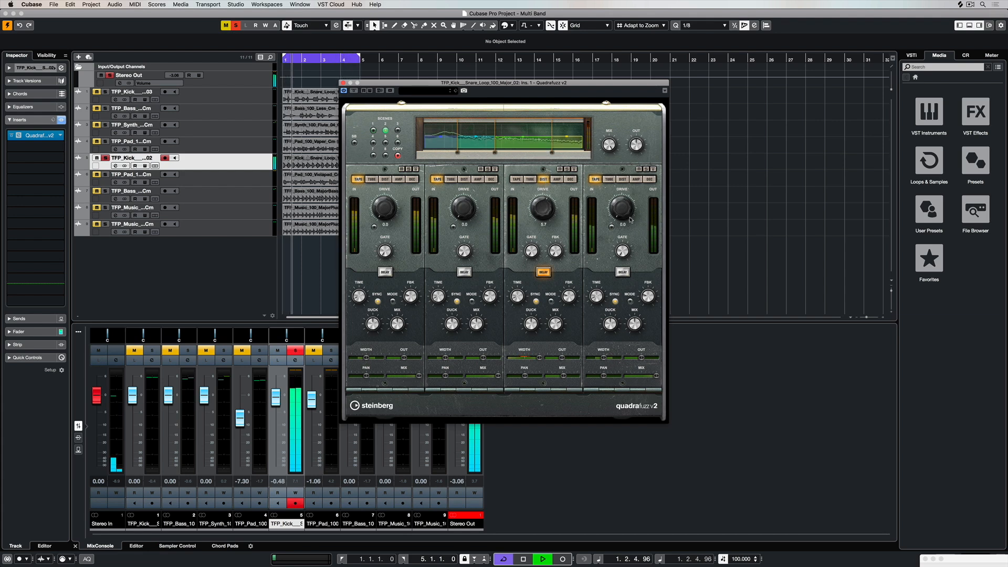
left_click_drag(621, 207, 620, 193)
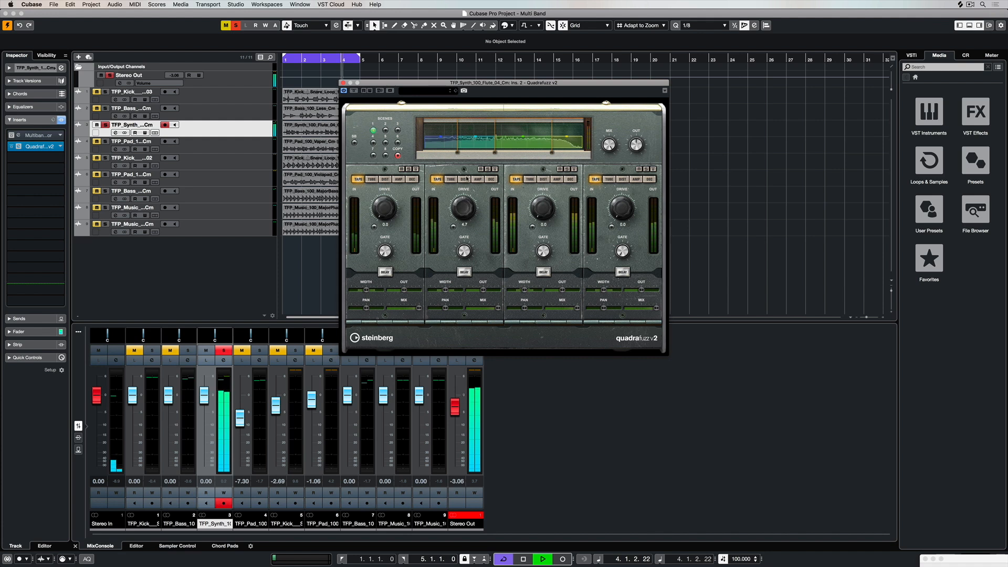
Raise and fine-tune the synth's band 2 drive
left_click_drag(463, 207, 463, 193)
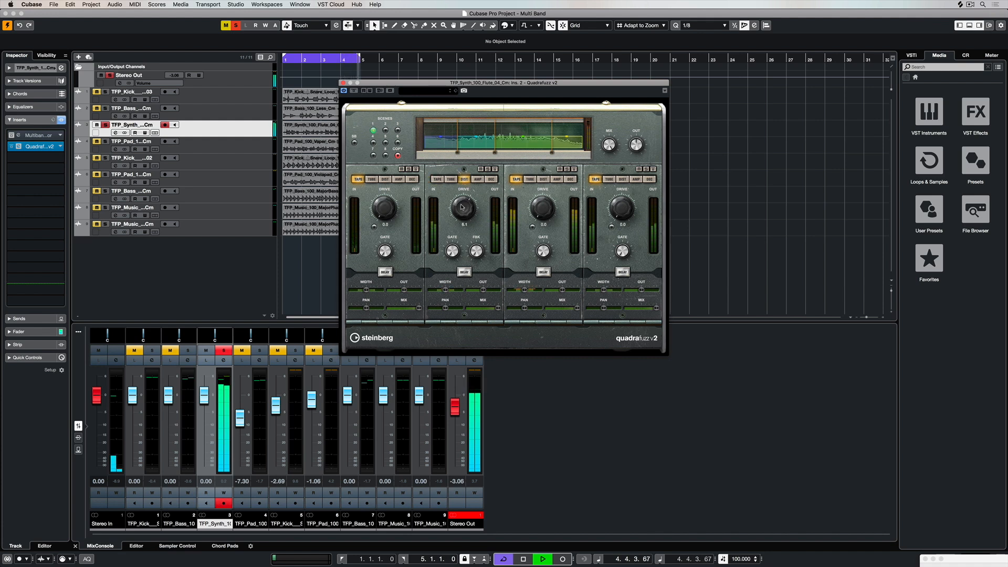
left_click_drag(461, 206, 457, 219)
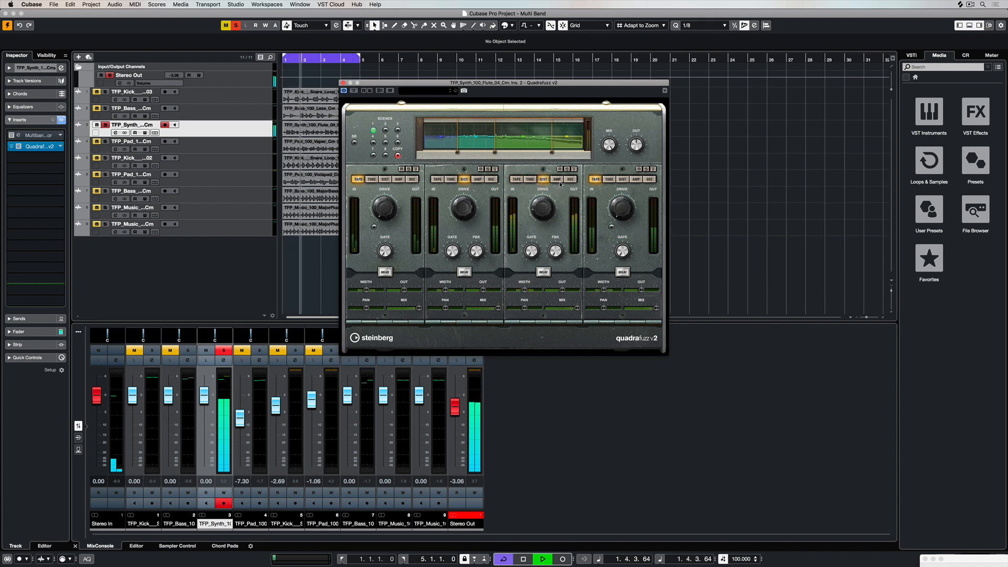
Set the synth's band 3 to DEC, dial in its decimation, and change band 2's type
left_click(543, 179)
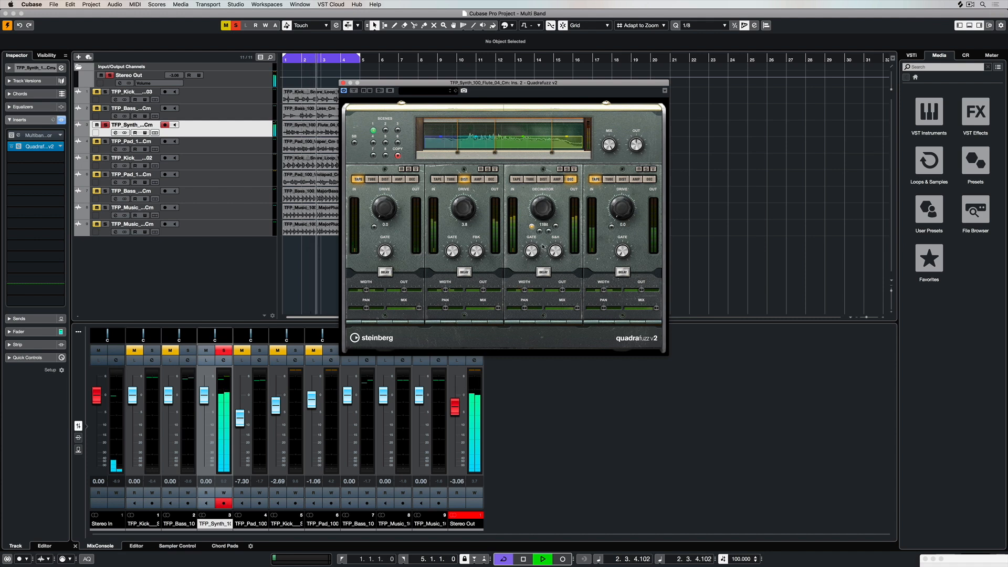
left_click_drag(545, 206, 549, 215)
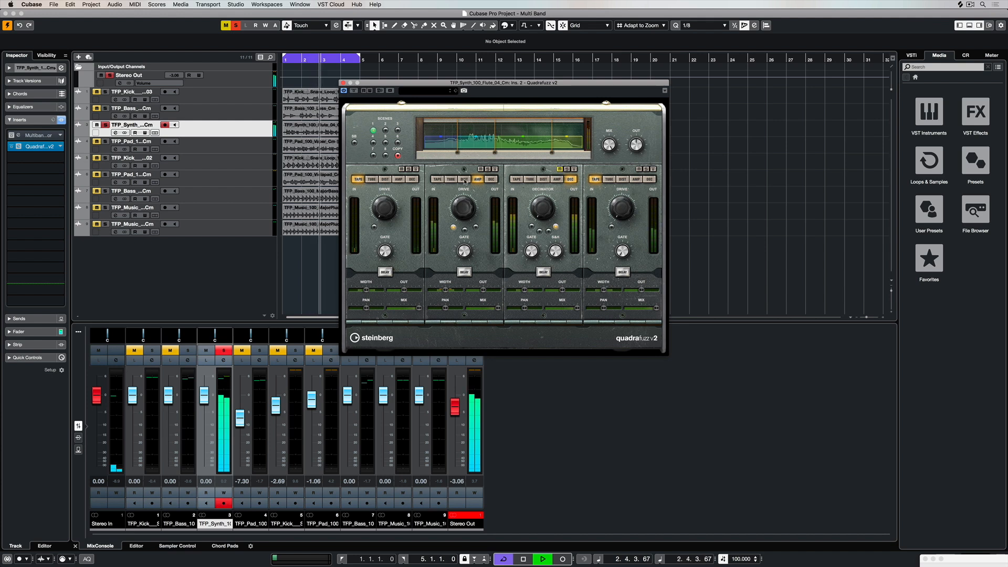
left_click(132, 108)
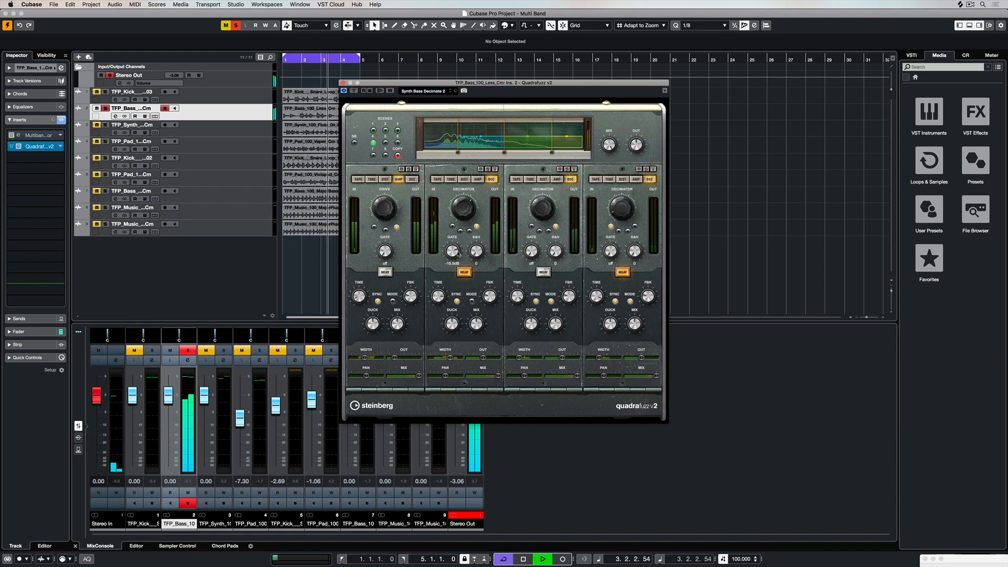
mouse_move(463, 272)
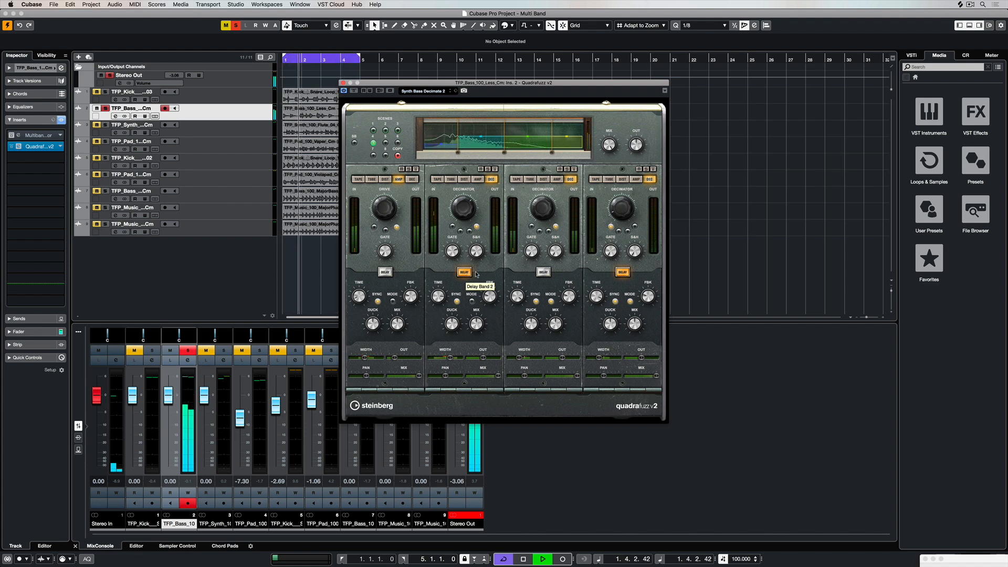
Enable Delay on the bass's band 2 and adjust its drive
left_click(463, 271)
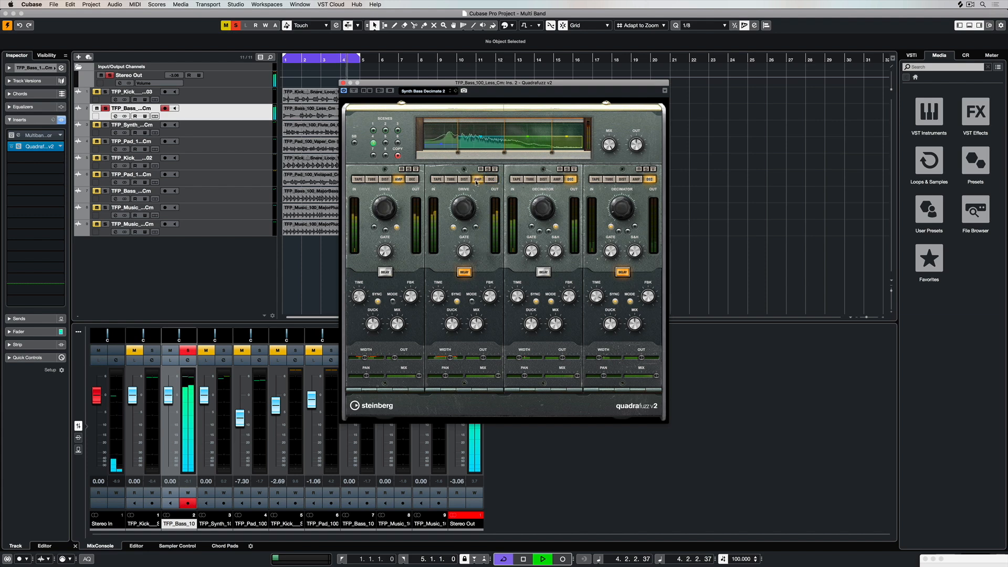
left_click_drag(463, 206, 464, 203)
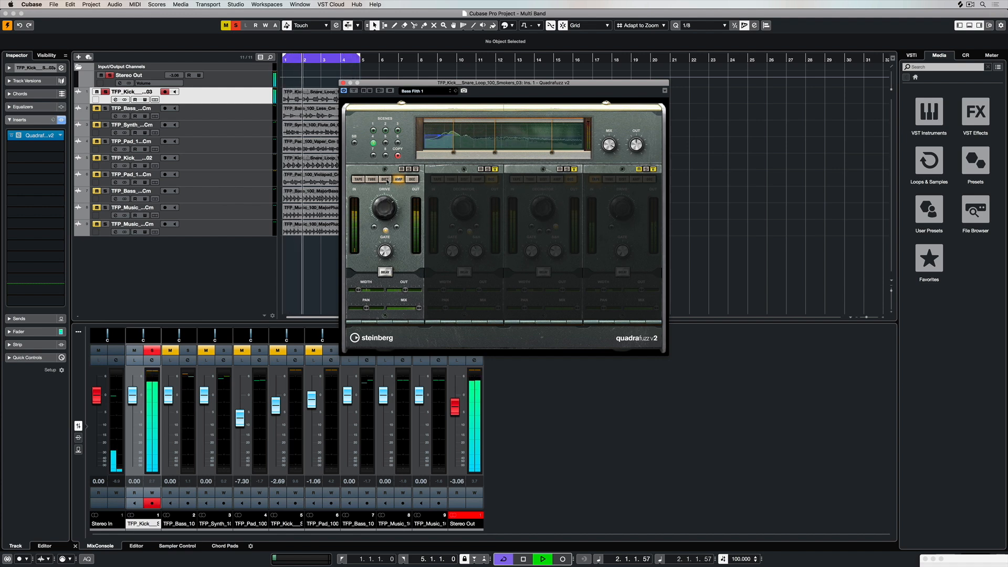
Set the drum loop's band 1 to DIST and ease its drive back to taste
left_click(385, 179)
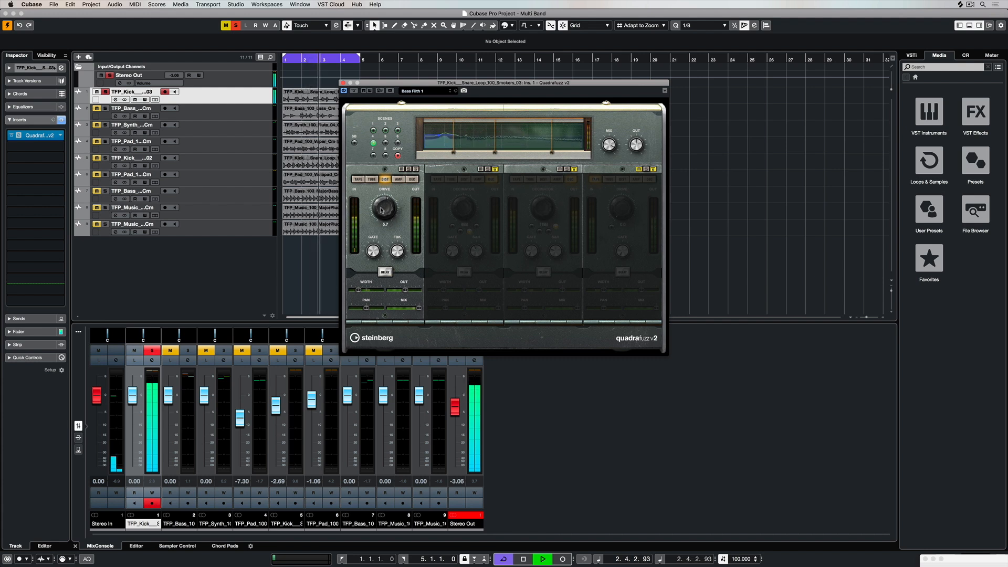
left_click_drag(384, 208, 384, 212)
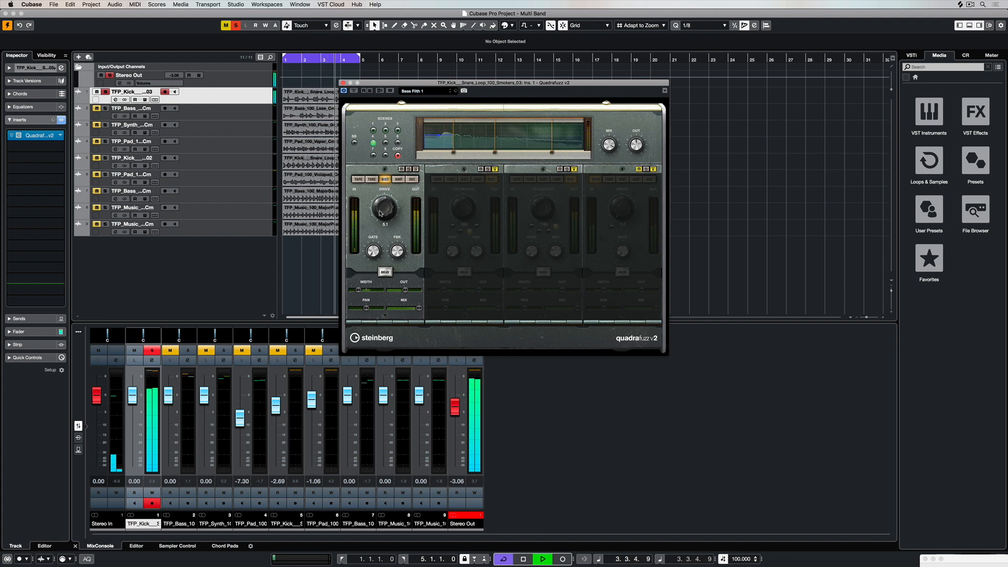
left_click_drag(384, 207, 383, 211)
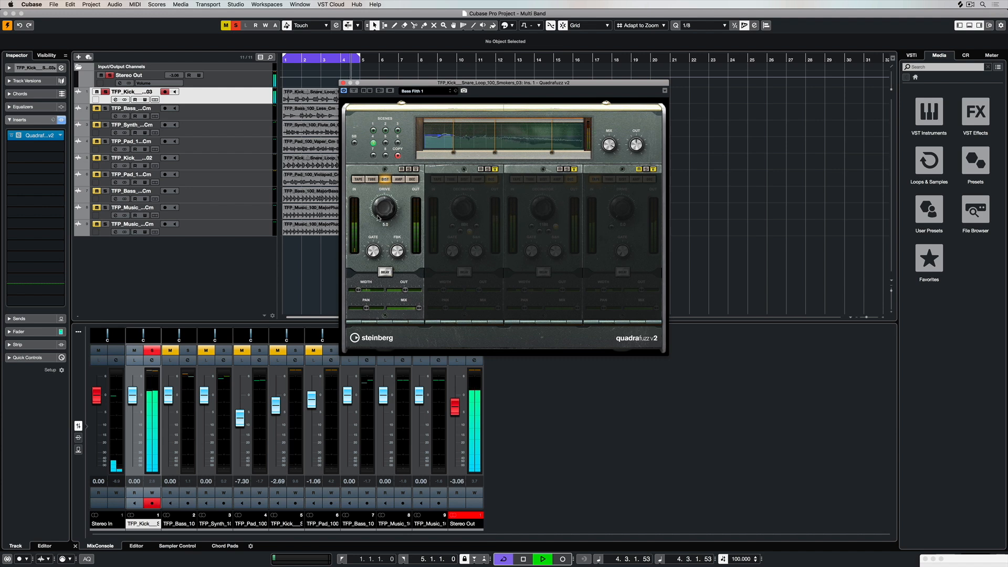